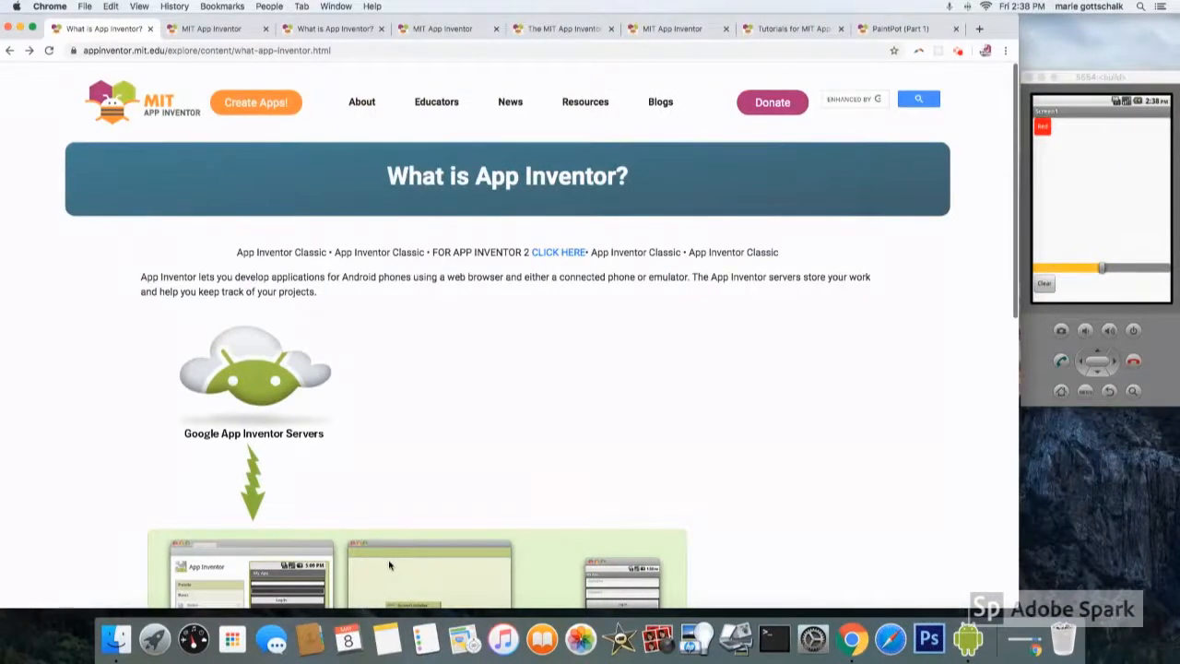
pyautogui.moveTo(53, 141)
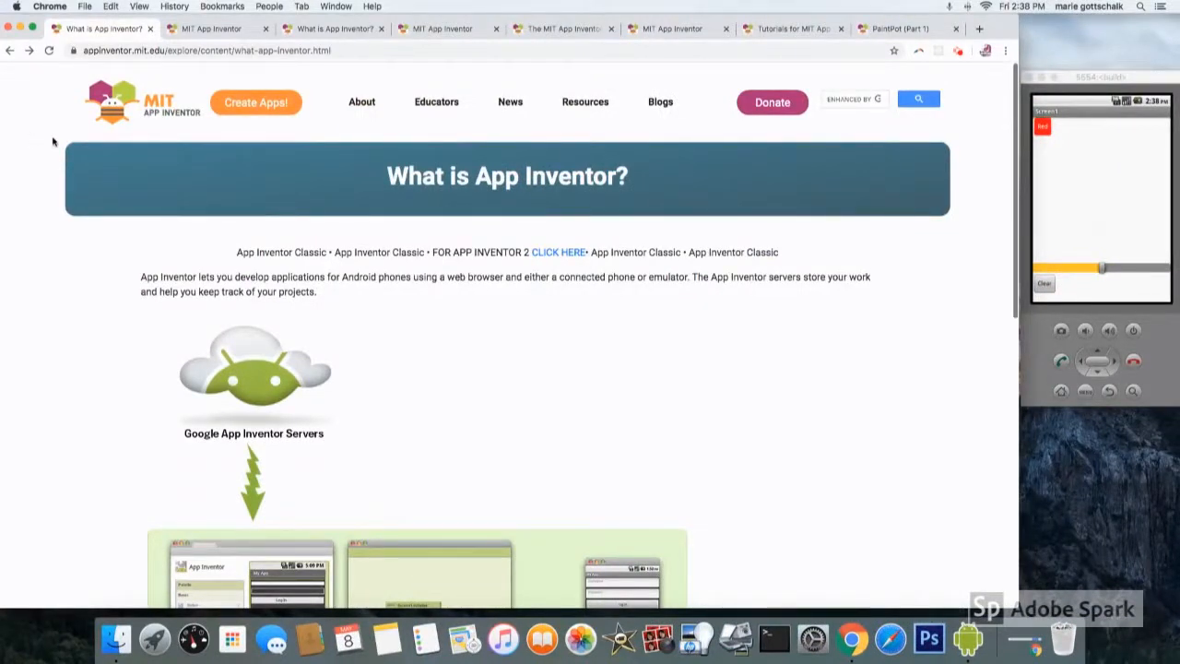
pyautogui.moveTo(575, 269)
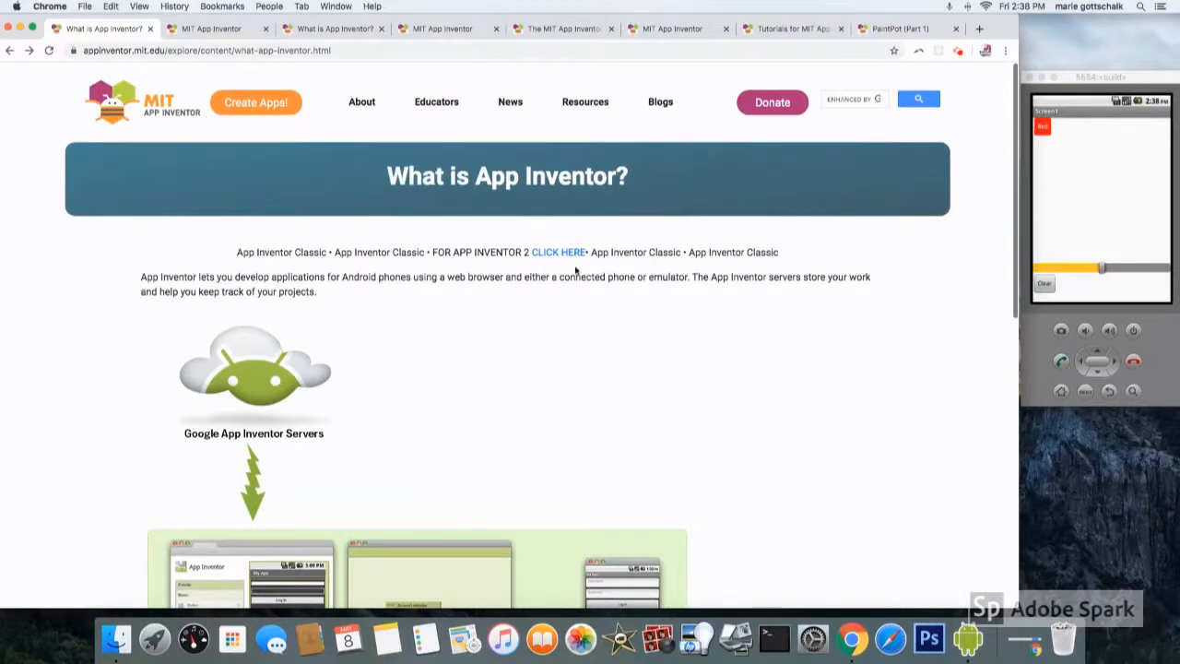
pyautogui.moveTo(557, 252)
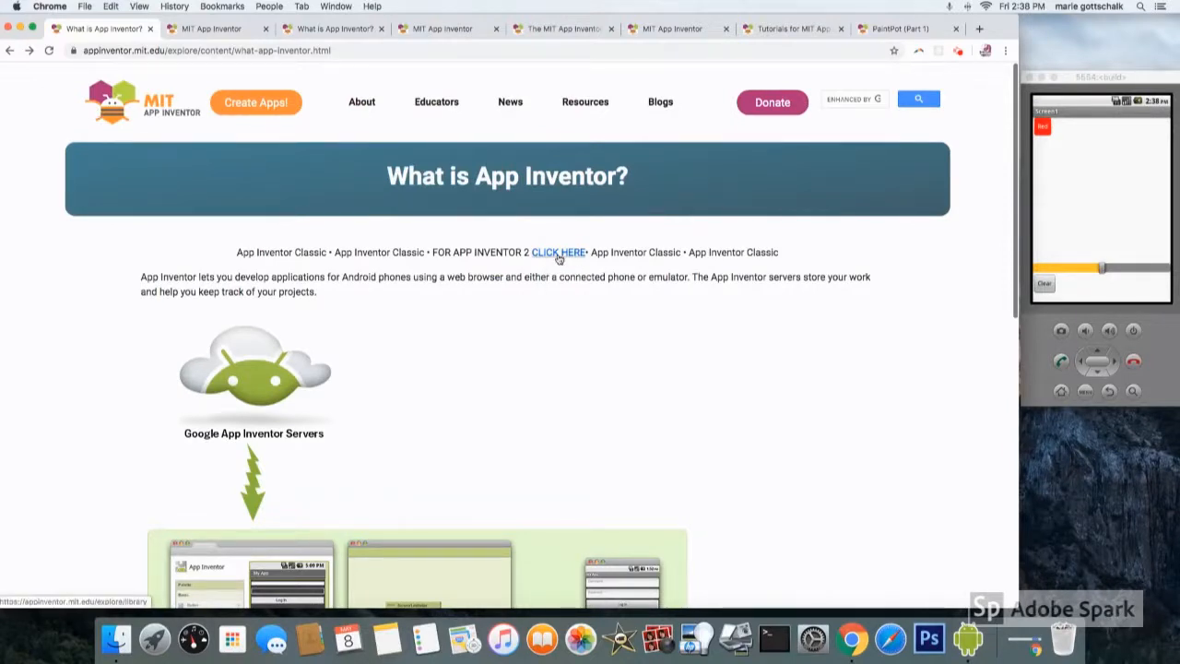
# Step: Go from the What is App Inventor? page to App Inventor 2's My Projects
pyautogui.click(558, 252)
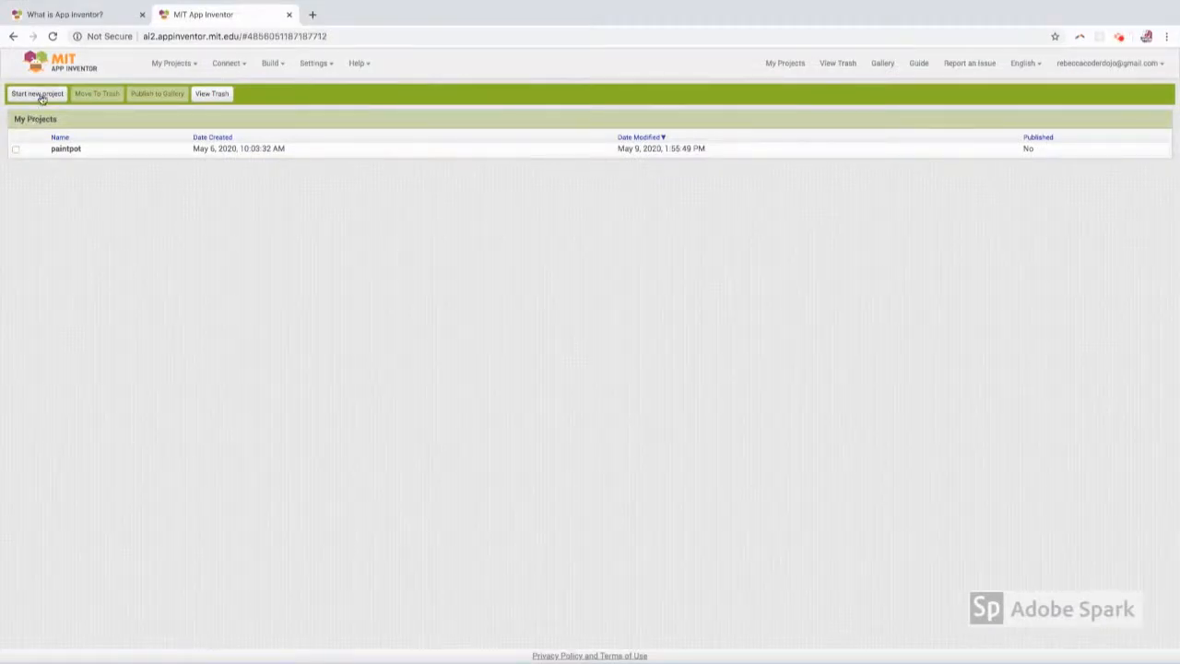
# Step: Open the paintpot project in the Designer and select HorizontalArrangement1 in Components
pyautogui.click(37, 93)
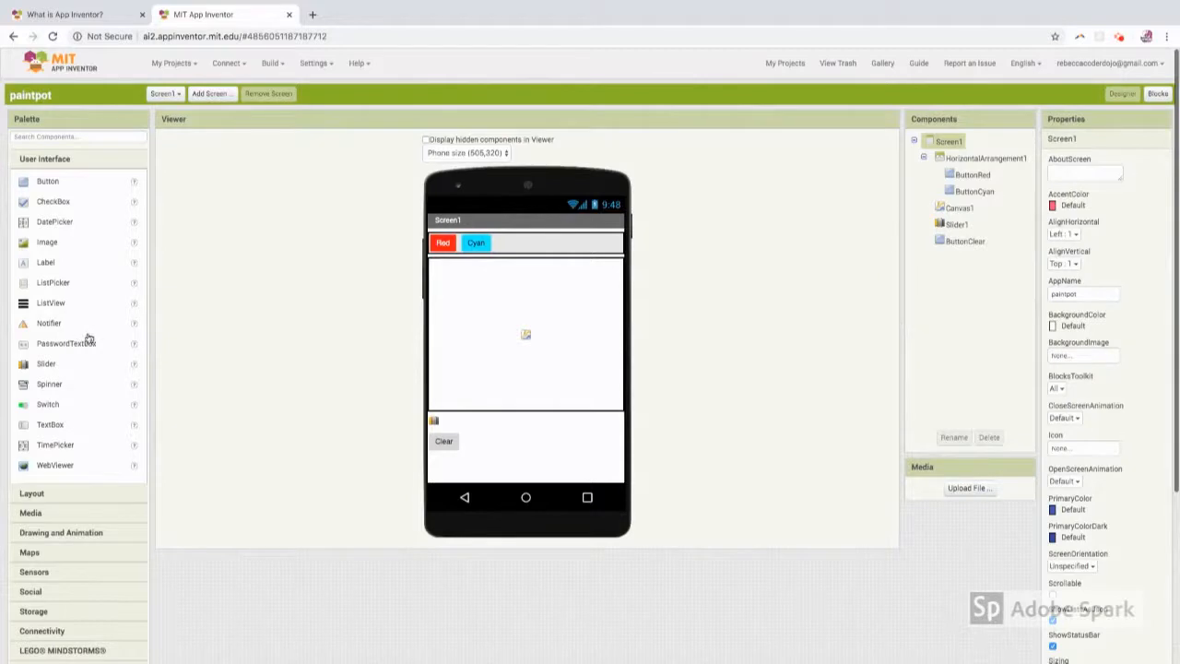
pyautogui.moveTo(477, 332)
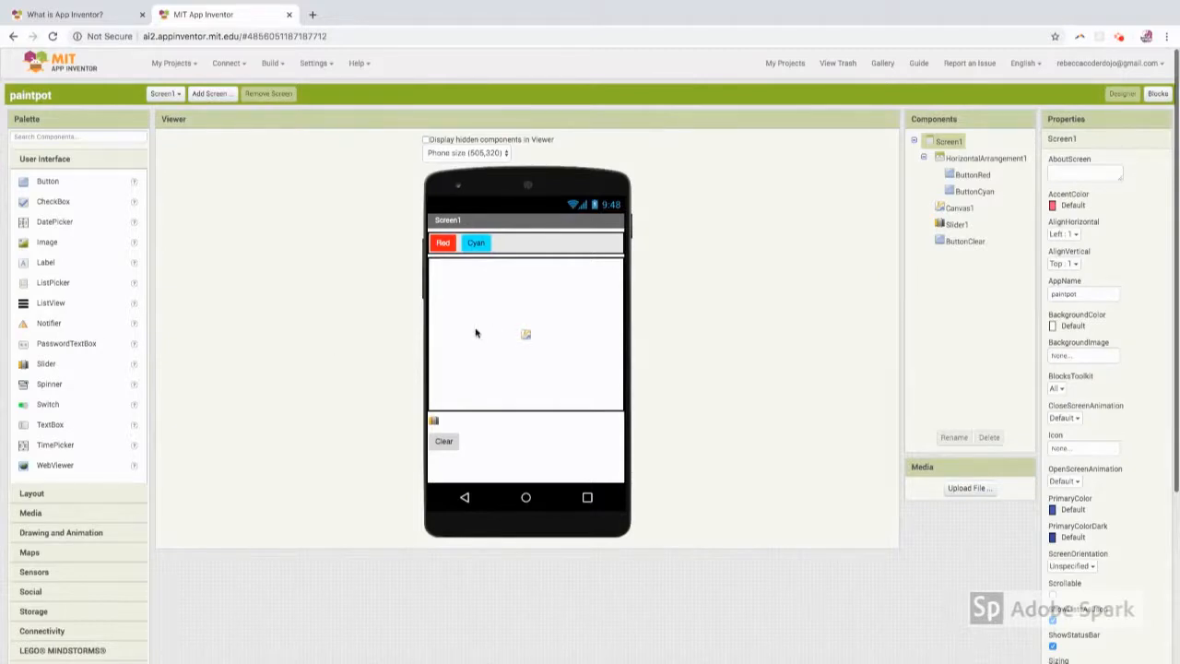
pyautogui.click(982, 158)
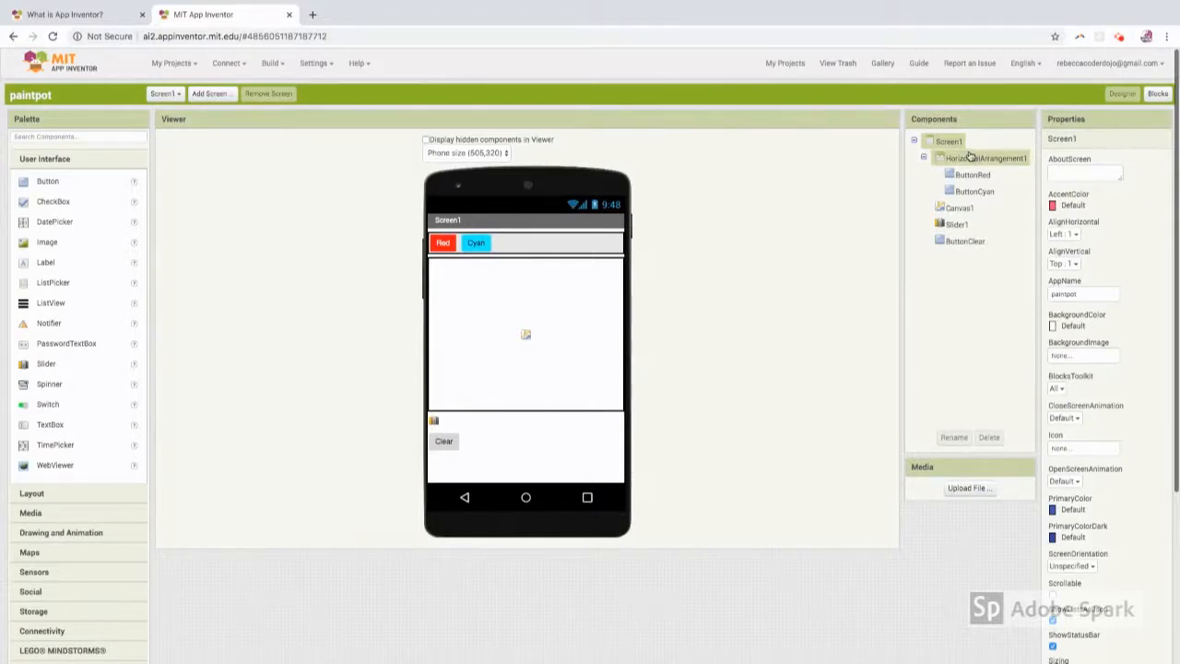
pyautogui.click(974, 174)
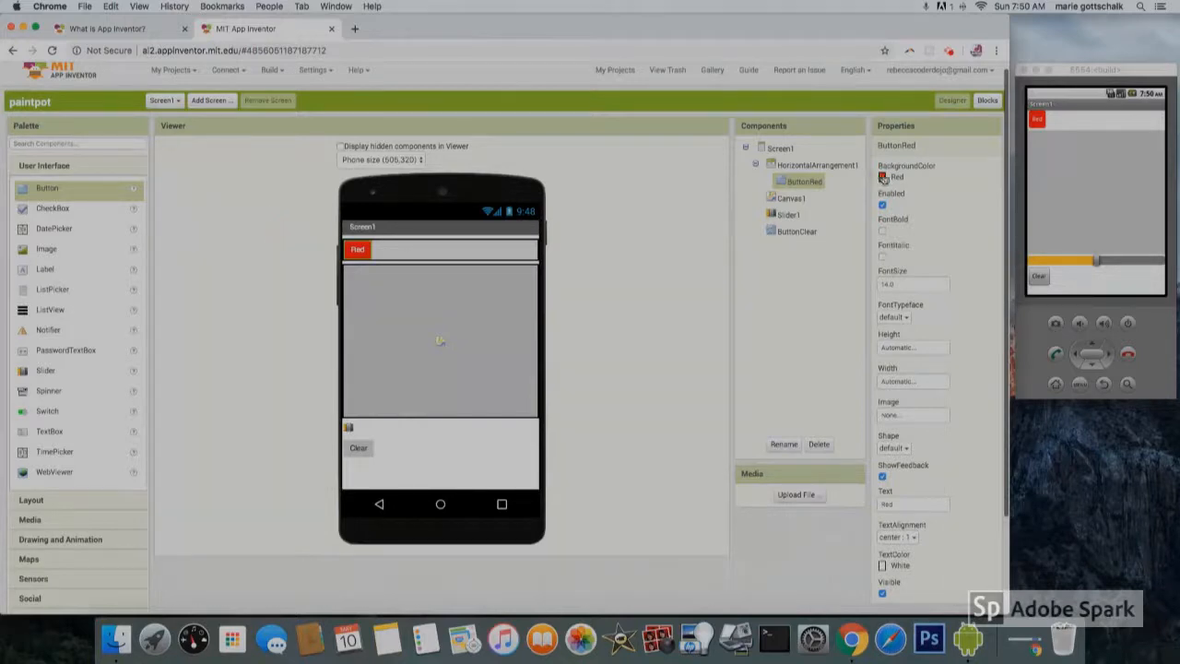
# Step: Give ButtonRed a red background and the text Red, and set Canvas1's height to a percentage
pyautogui.click(782, 444)
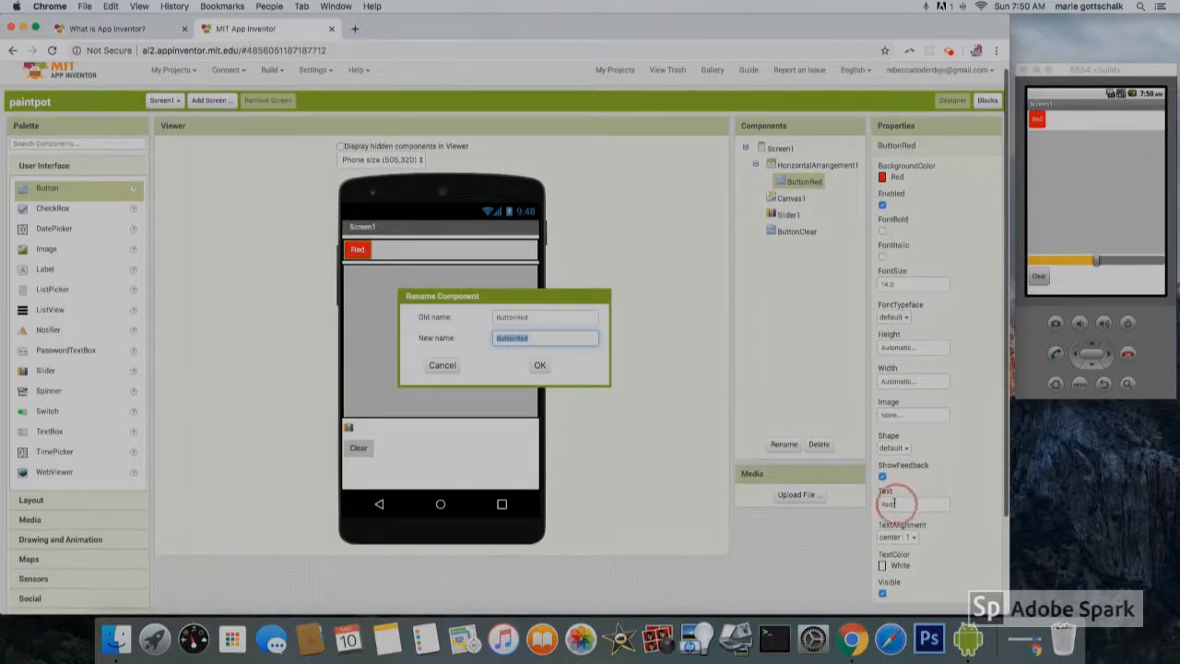
pyautogui.click(539, 364)
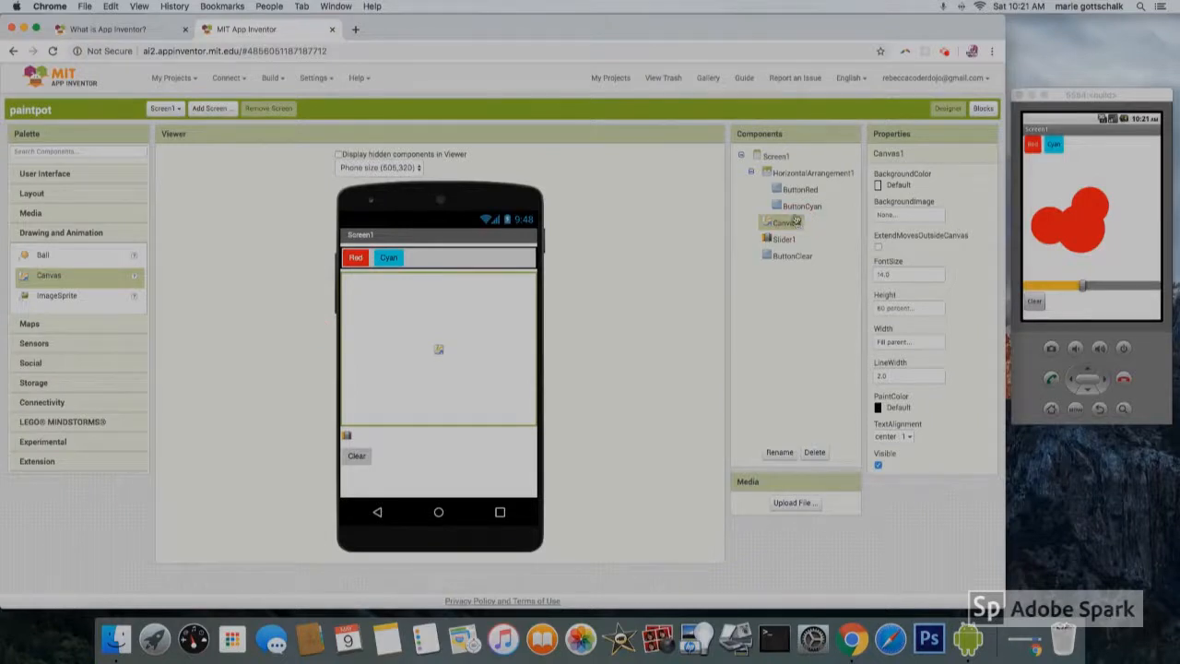
pyautogui.click(908, 308)
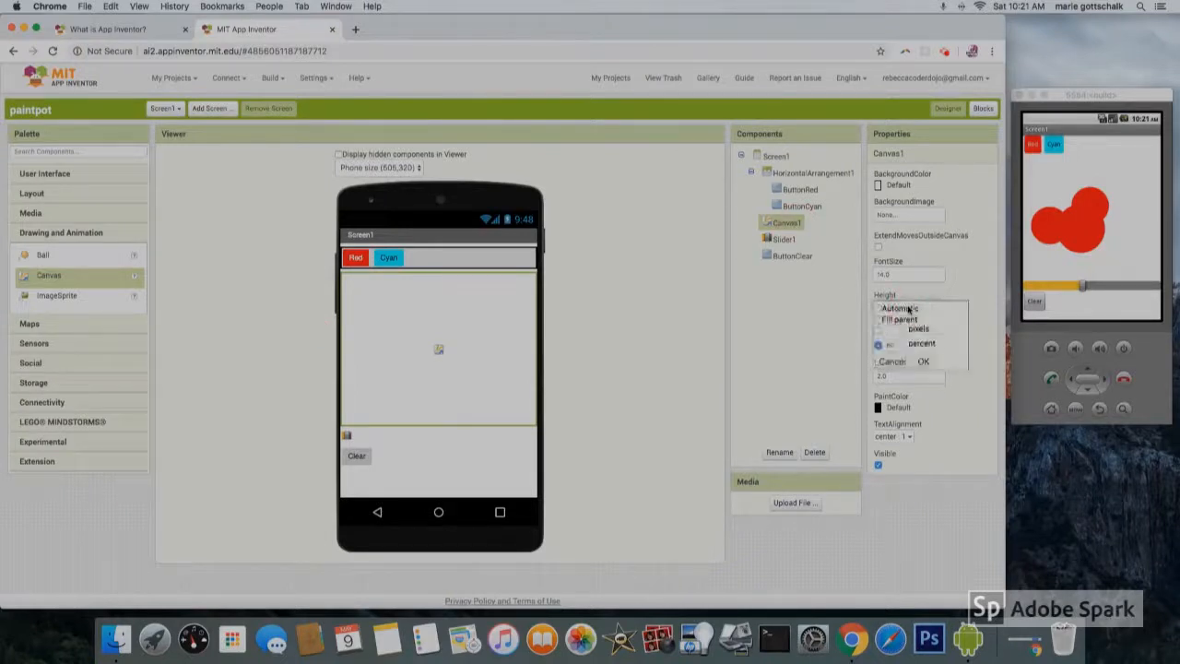
pyautogui.click(923, 360)
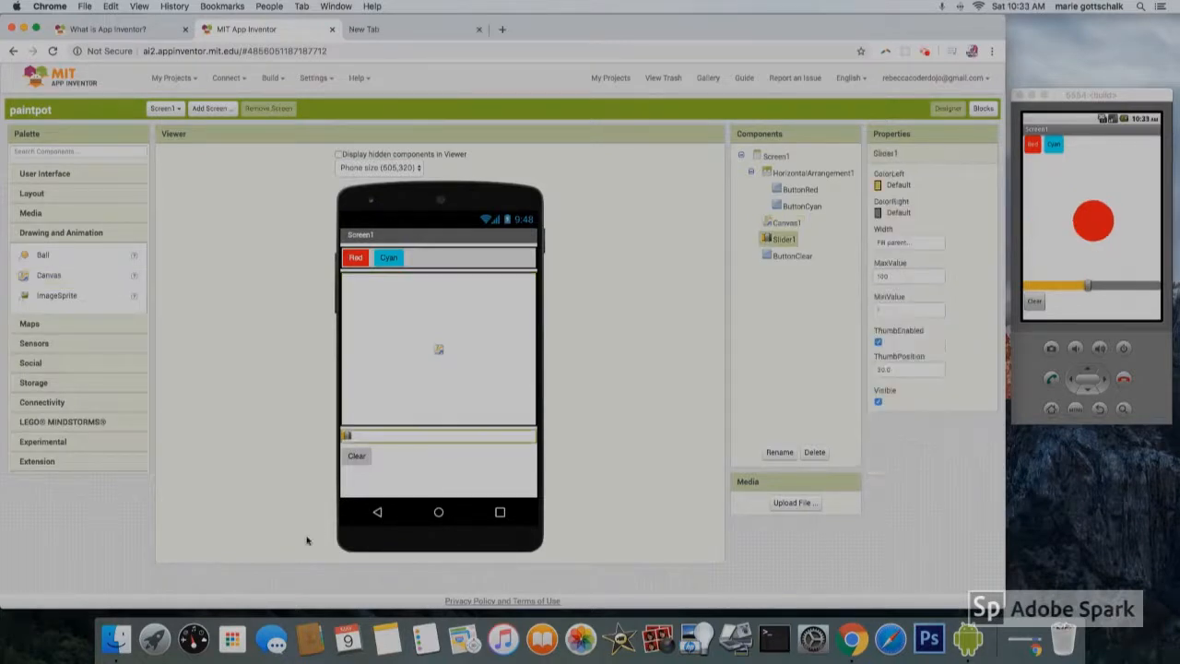
pyautogui.moveTo(199, 376)
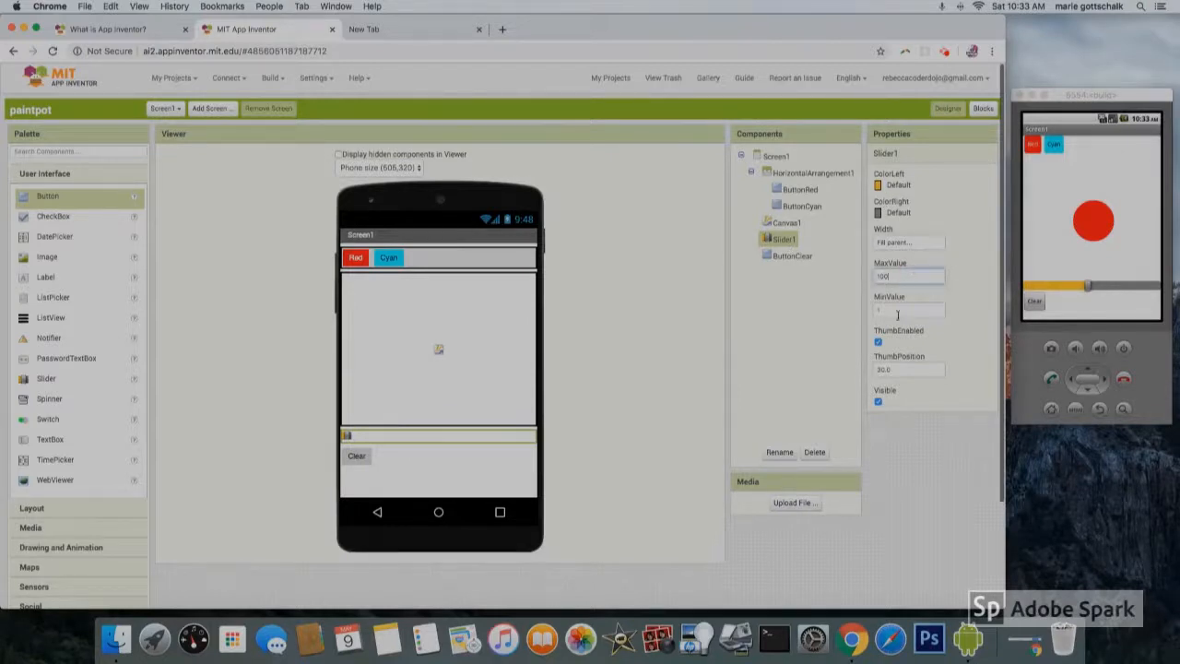
# Step: Edit Slider1's minimum value so its range is 1 to 100
pyautogui.click(908, 311)
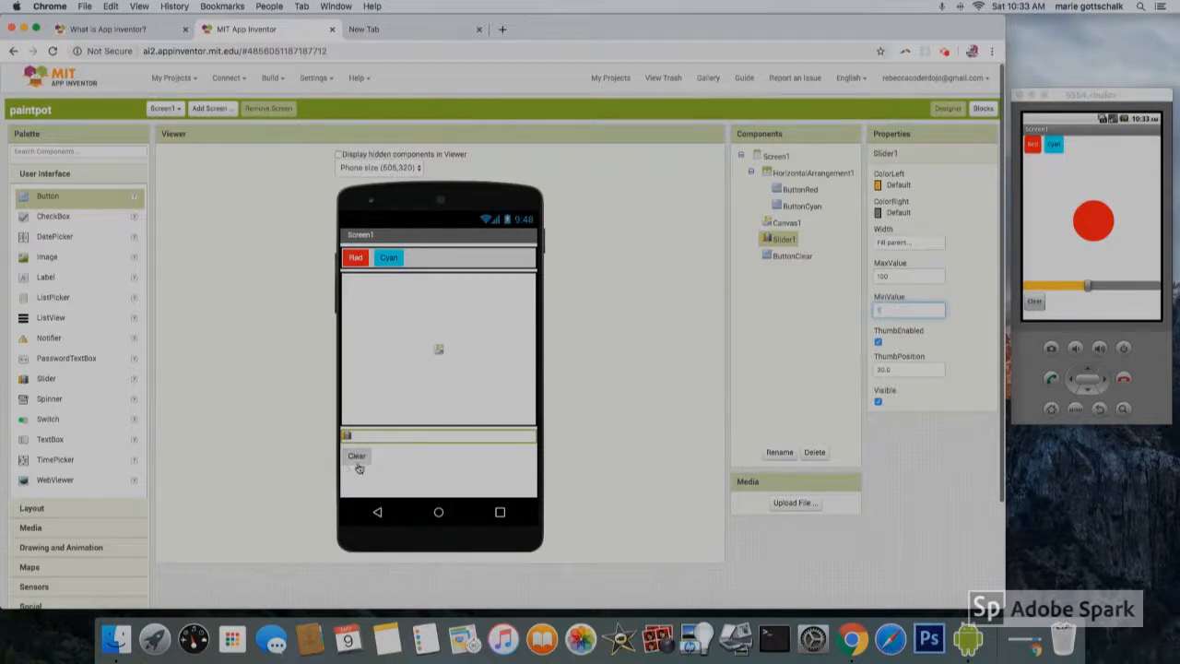
pyautogui.moveTo(357, 461)
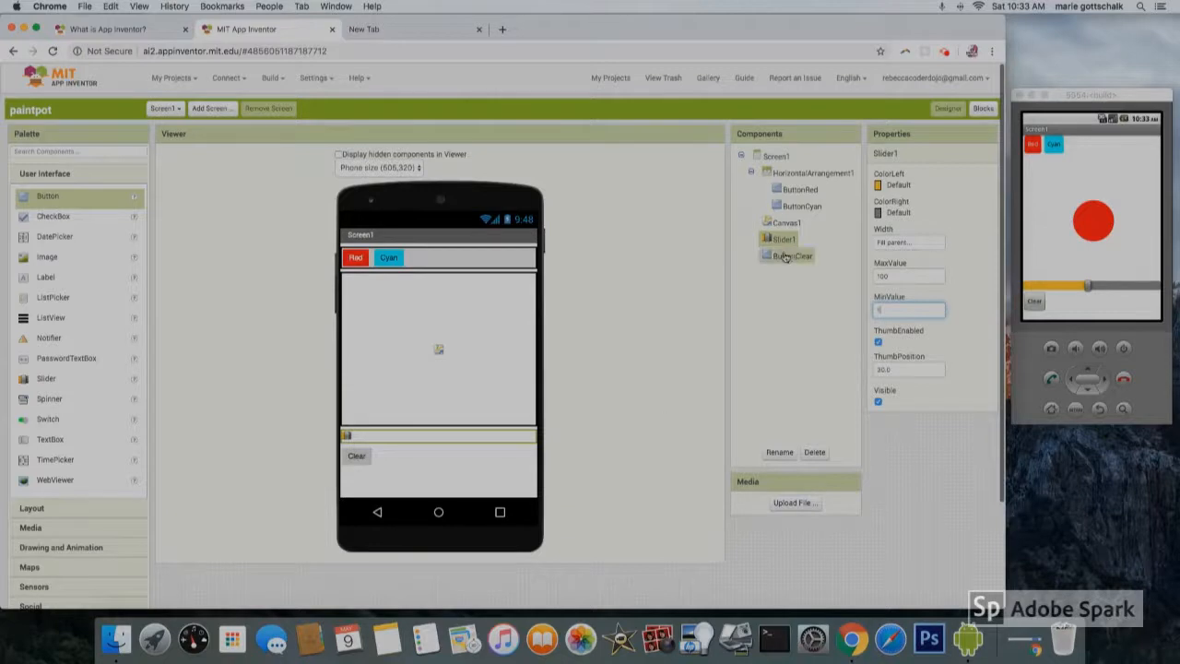
# Step: Select ButtonClear and set its Text property to Clear
pyautogui.click(791, 256)
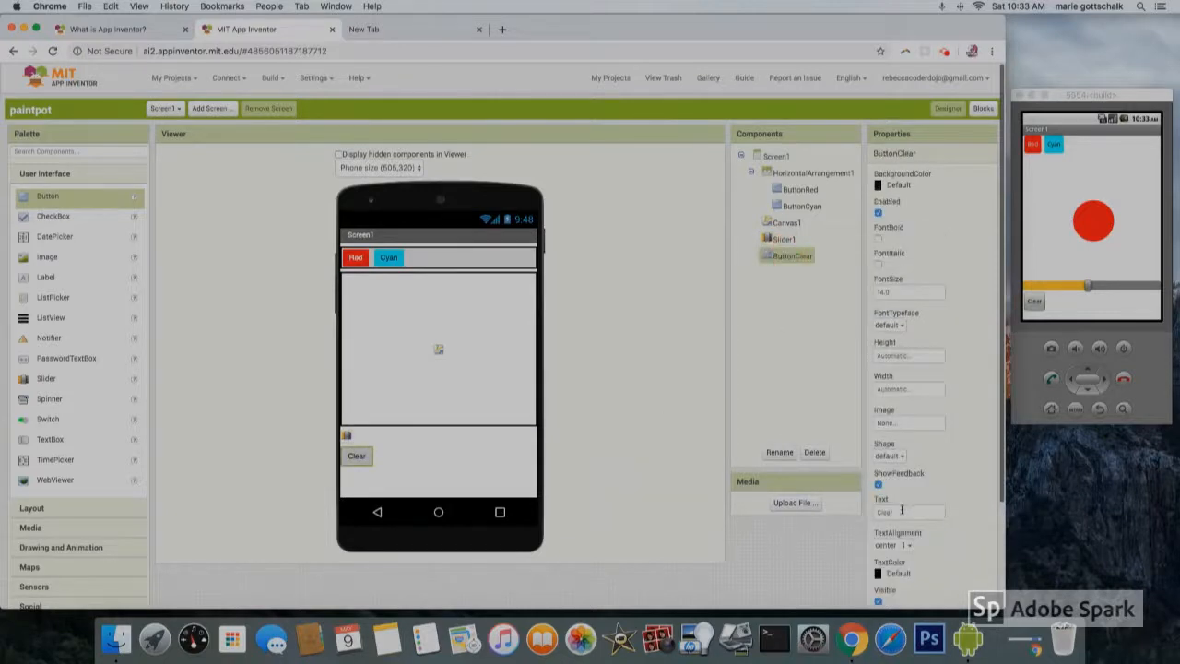
pyautogui.click(908, 511)
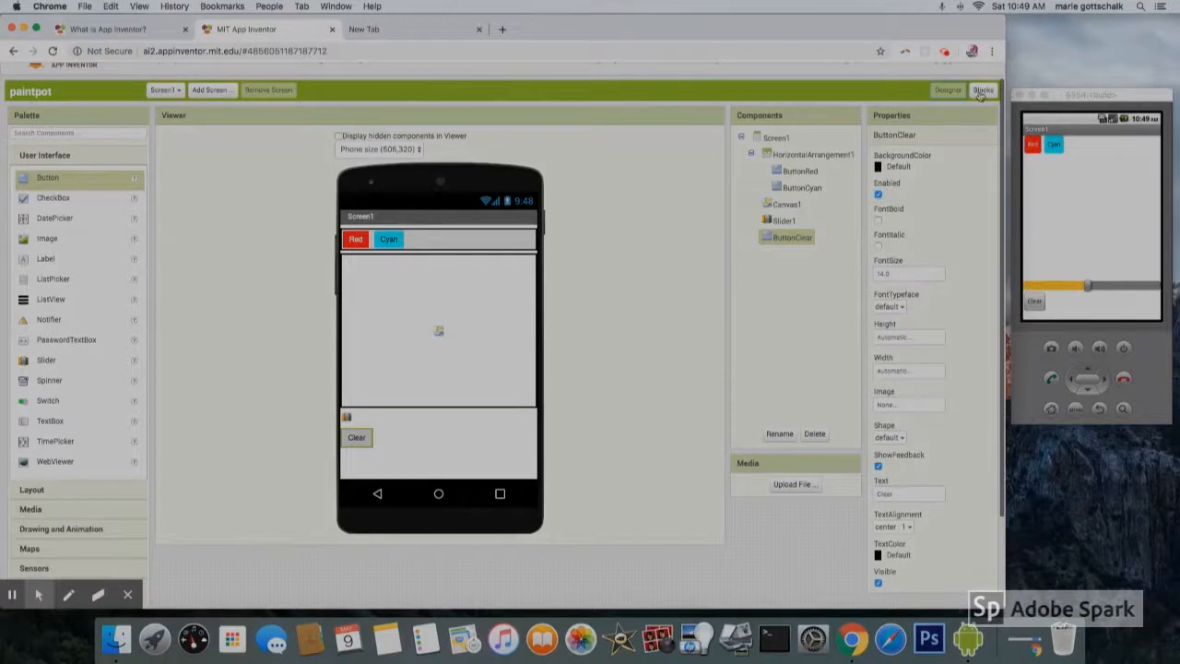
# Step: Switch to the Blocks editor and look through Canvas1's block drawer
pyautogui.click(981, 89)
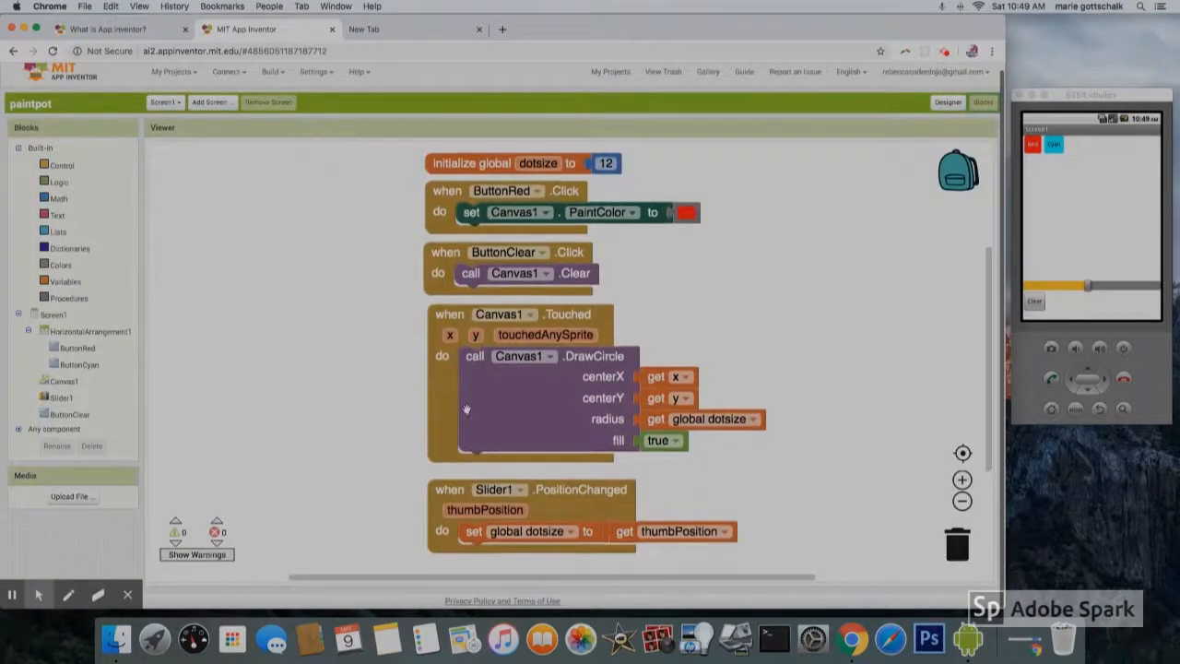
pyautogui.click(63, 381)
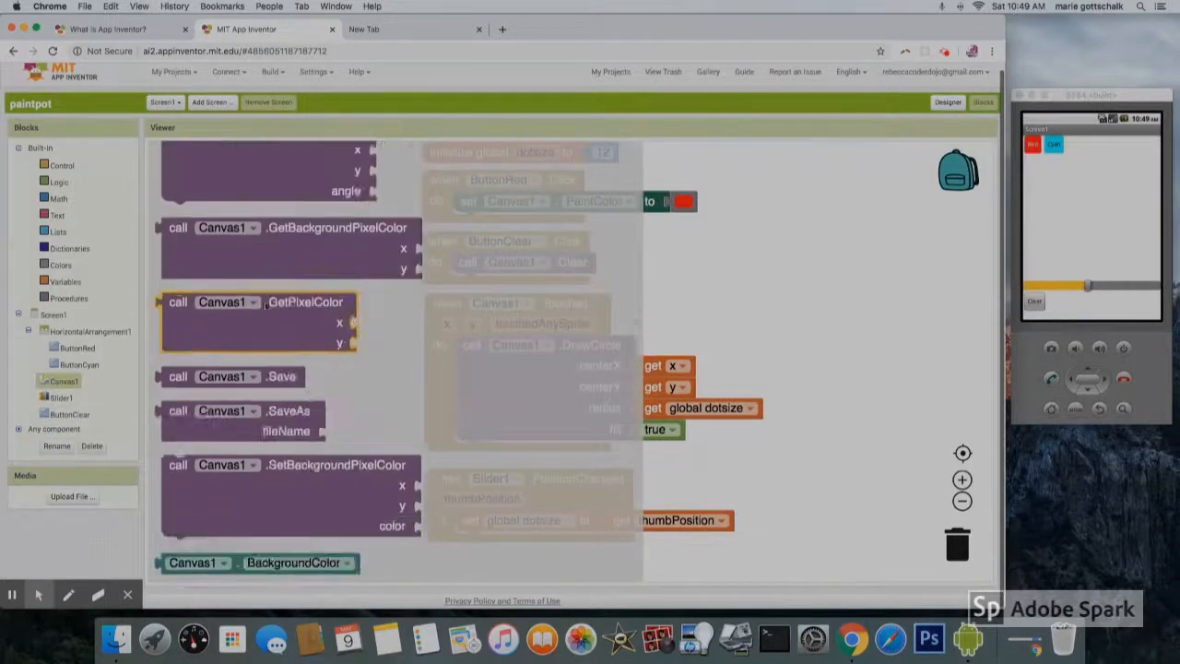
pyautogui.scroll(-3)
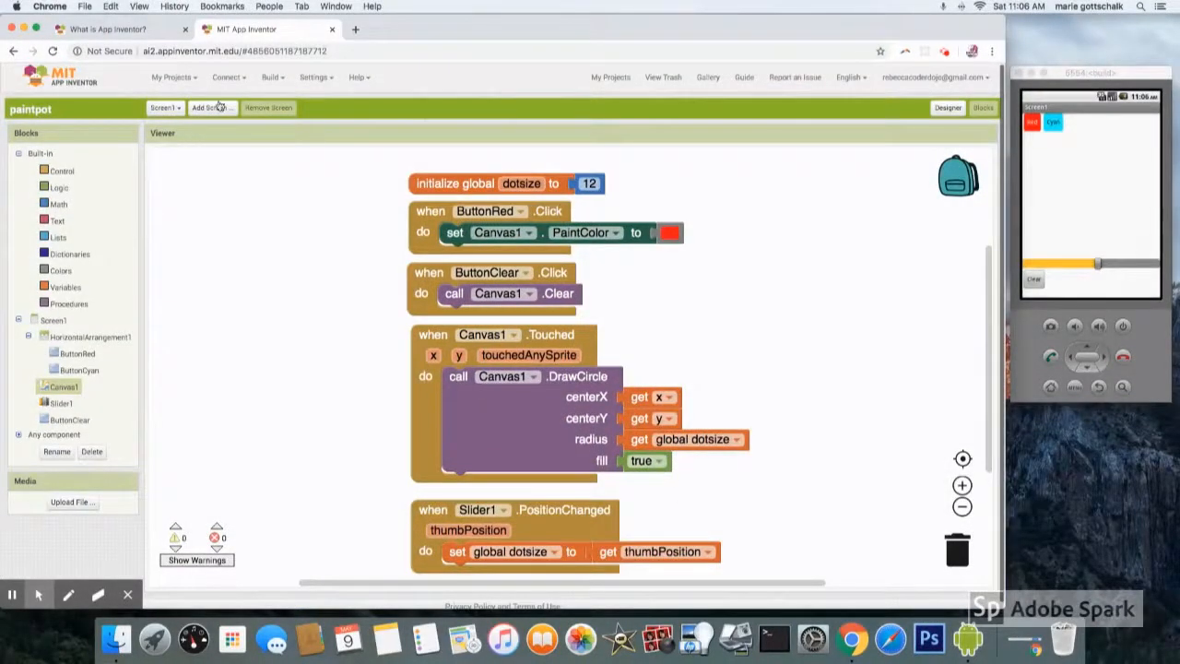
# Step: Touch the emulator canvas to draw a red dot in the running paintpot app
pyautogui.click(229, 77)
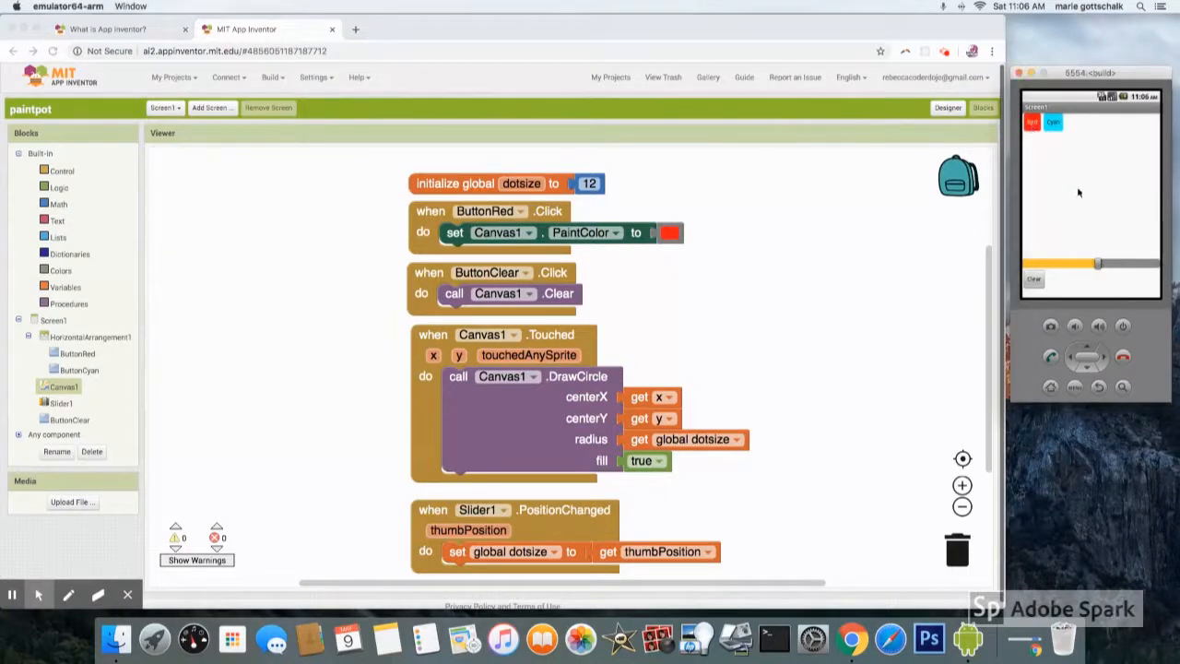
pyautogui.click(1075, 187)
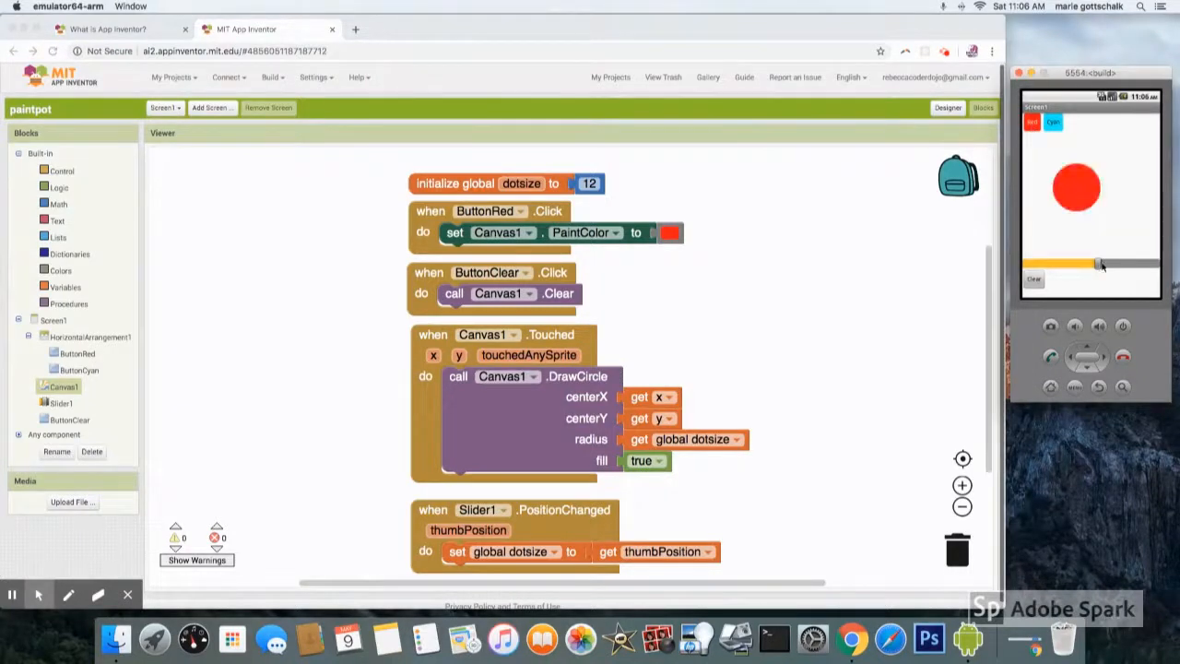